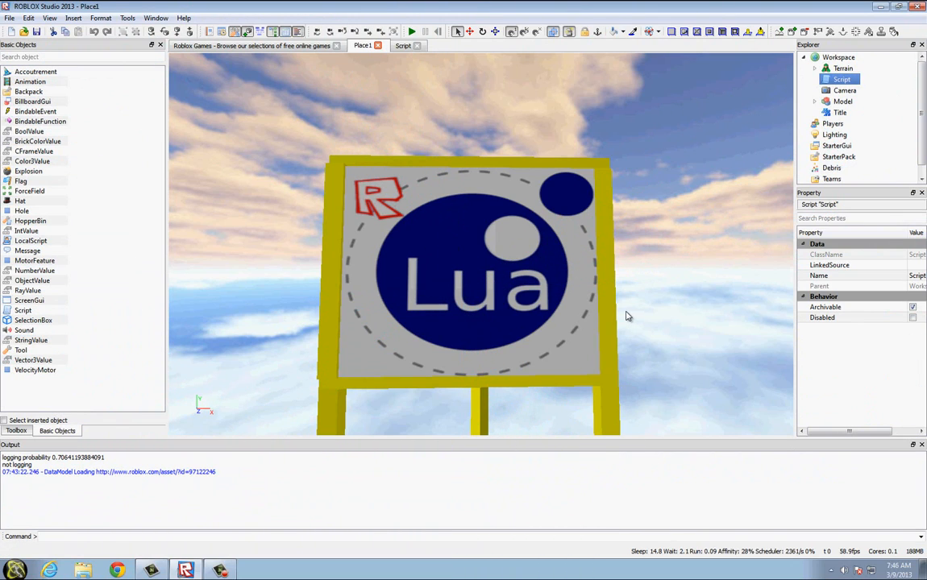
mouse_move(645, 314)
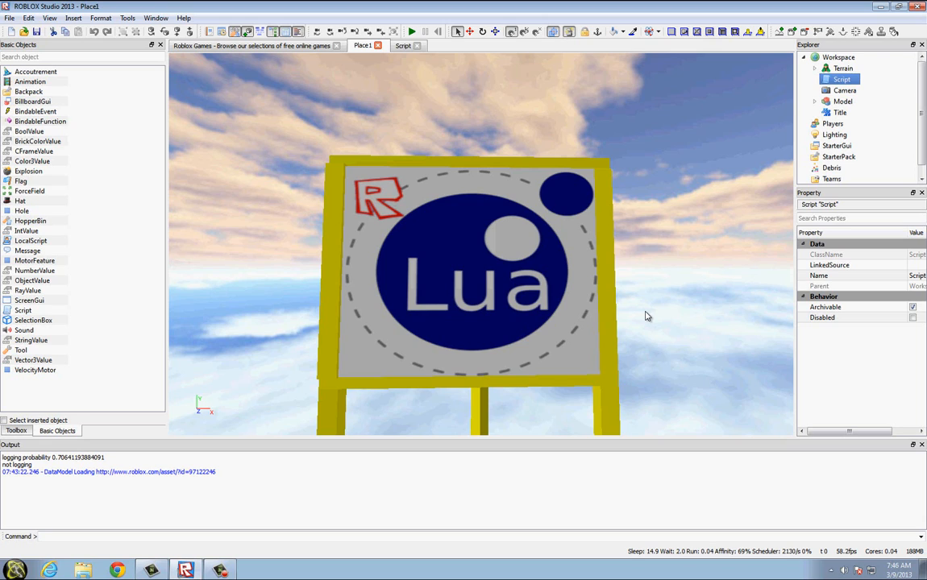
mouse_move(582, 313)
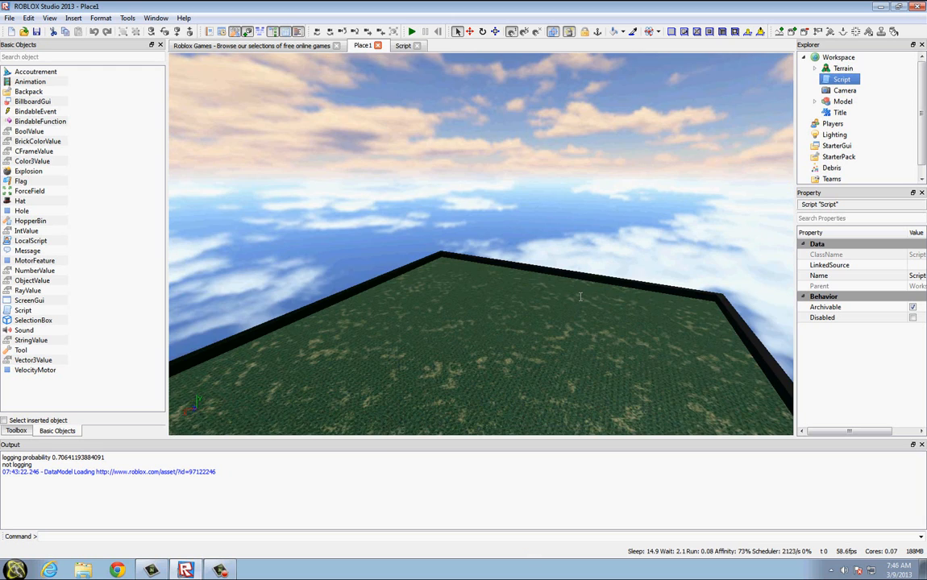
Step: In the script editor write: while true do print("Hi") wait(1) end, and select the loop condition
click(403, 45)
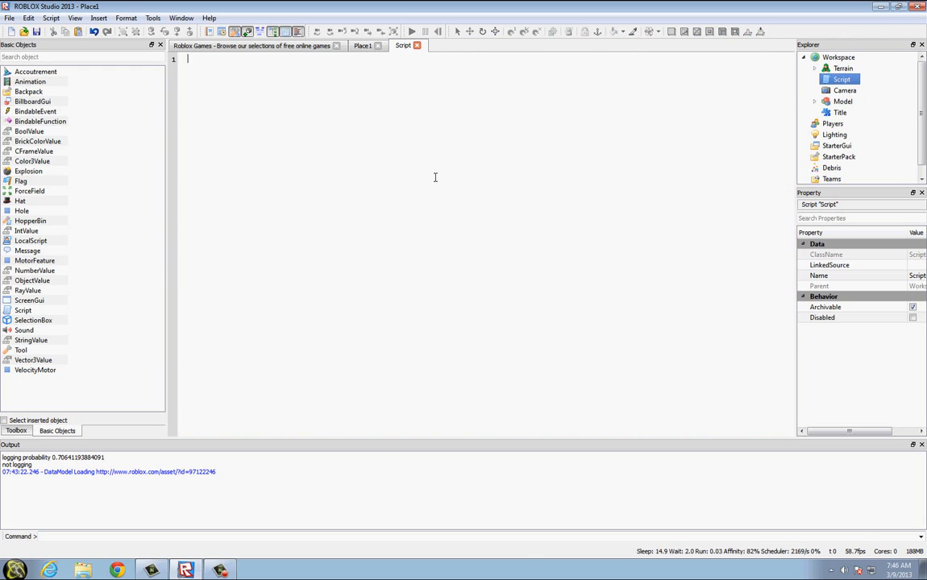
mouse_move(332, 213)
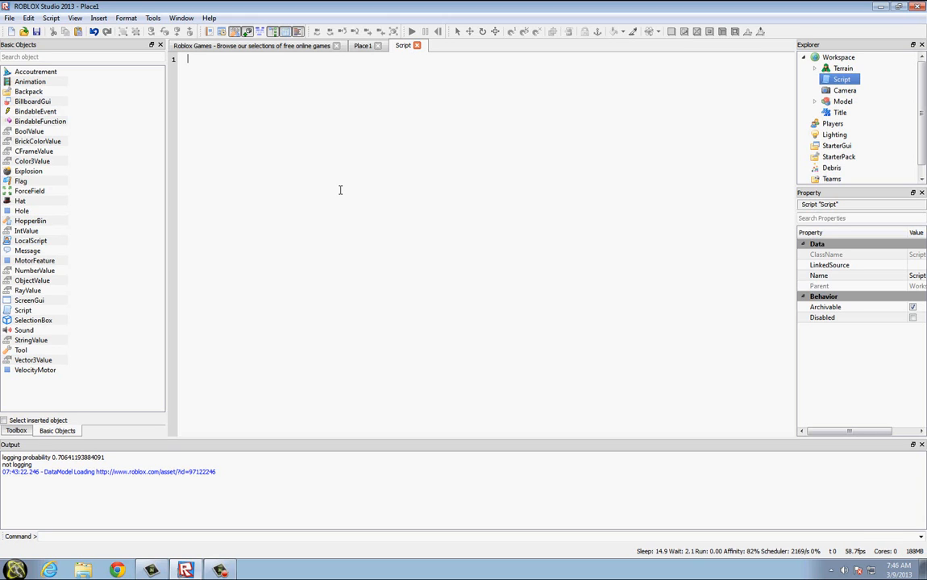
text(w)
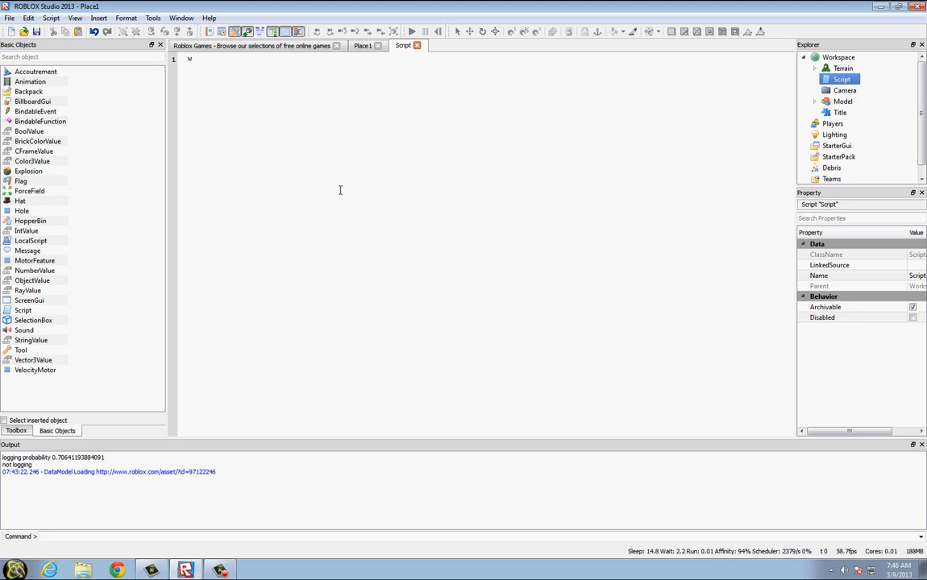
text(hile true do)
text(print)
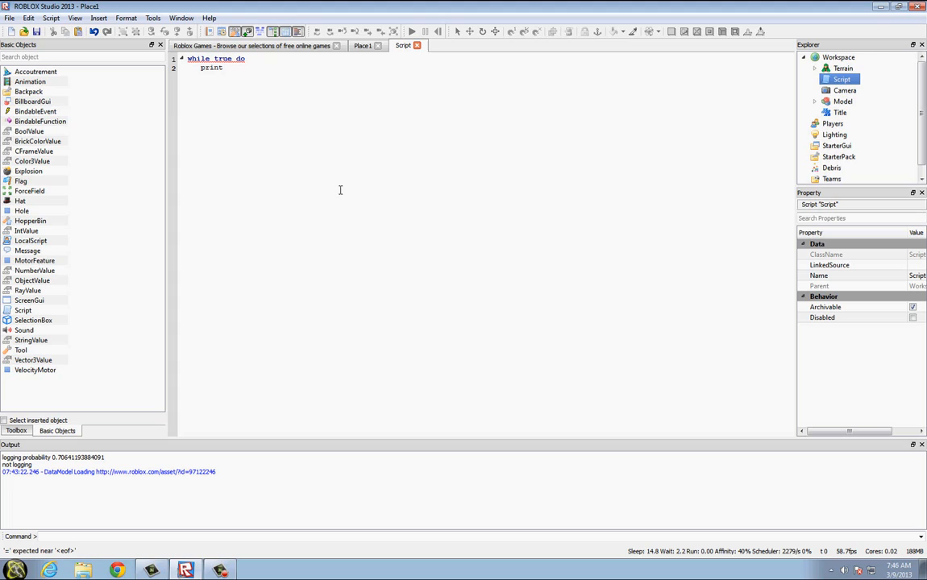
text((""))
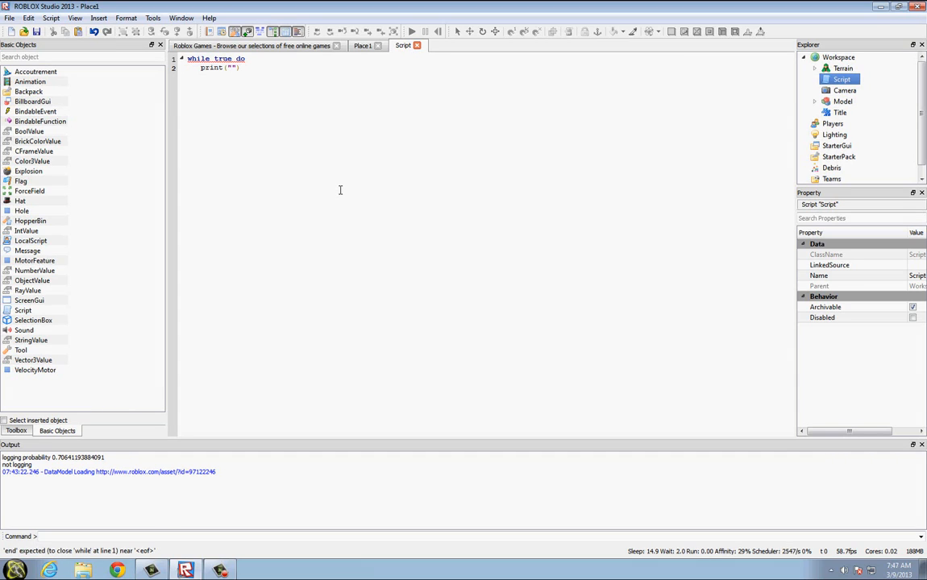
text(Hi)
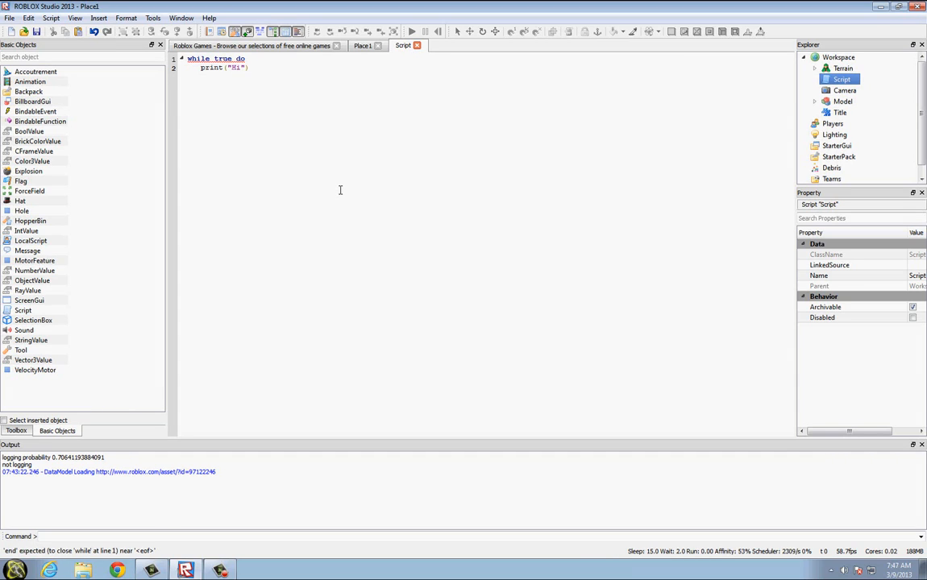
text(wa)
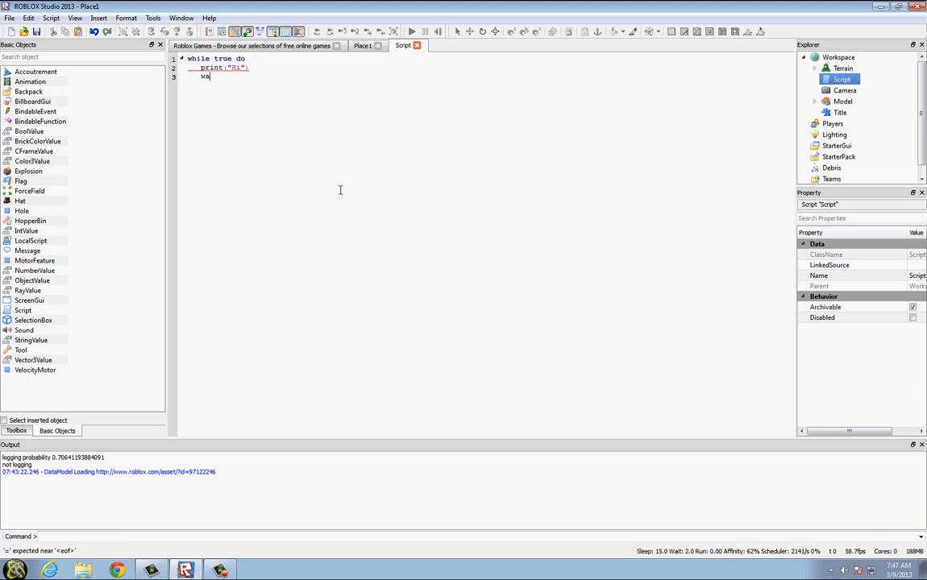
text(it(1))
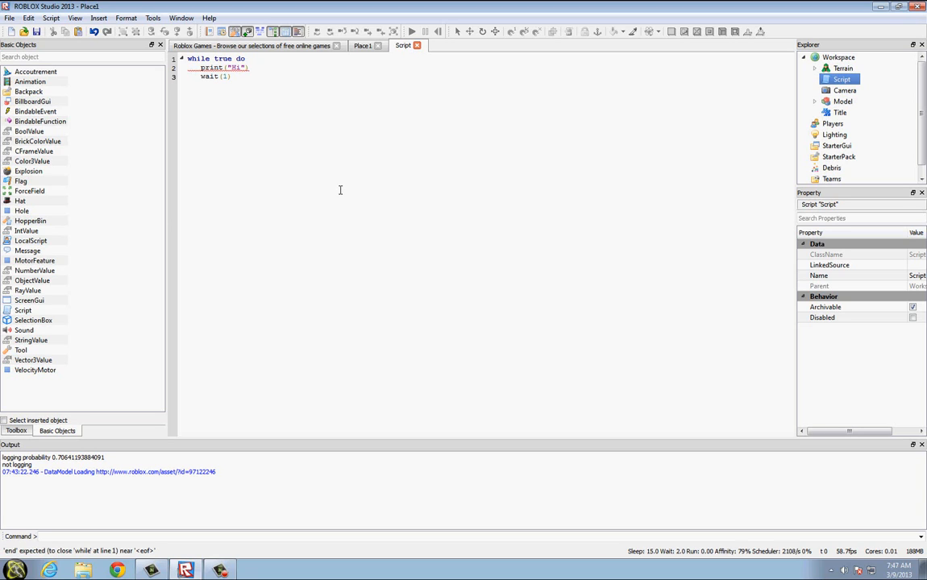
text(end)
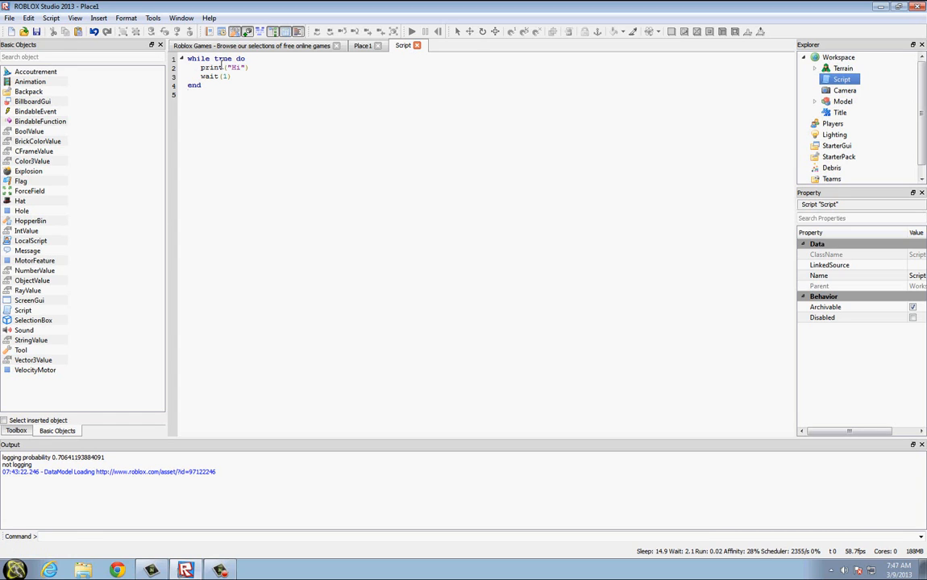
drag(207, 68, 231, 78)
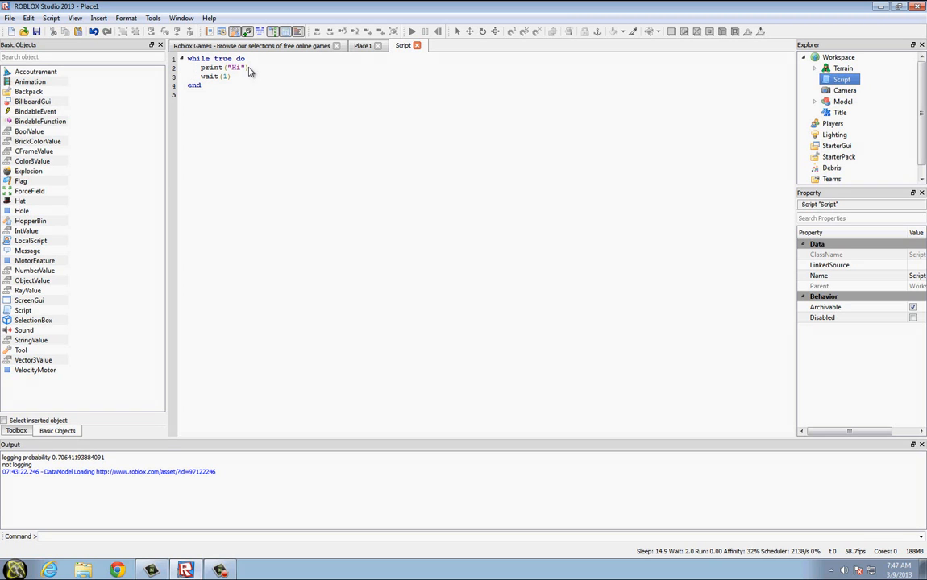
Step: Run the place so the loop prints Hi repeatedly, then return to the script's code
click(411, 32)
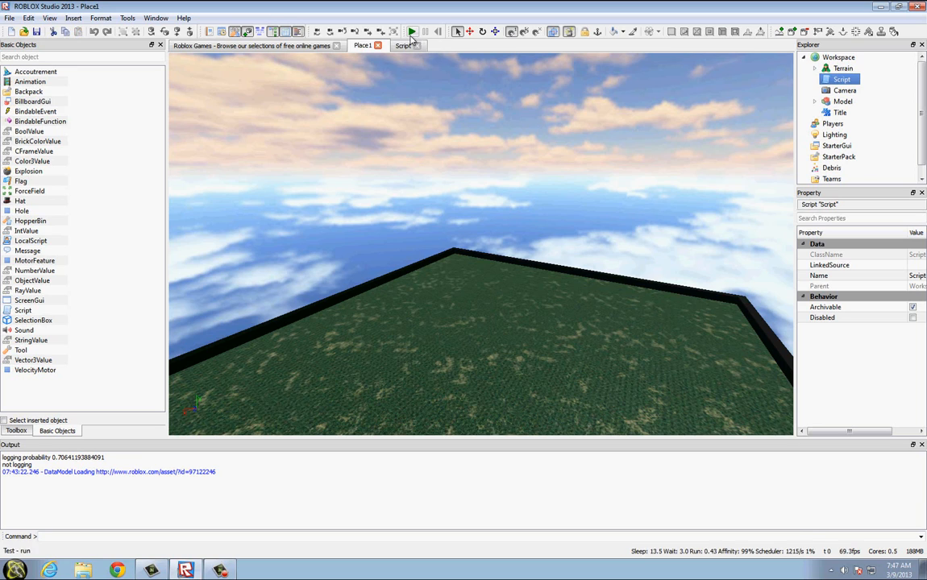
click(411, 32)
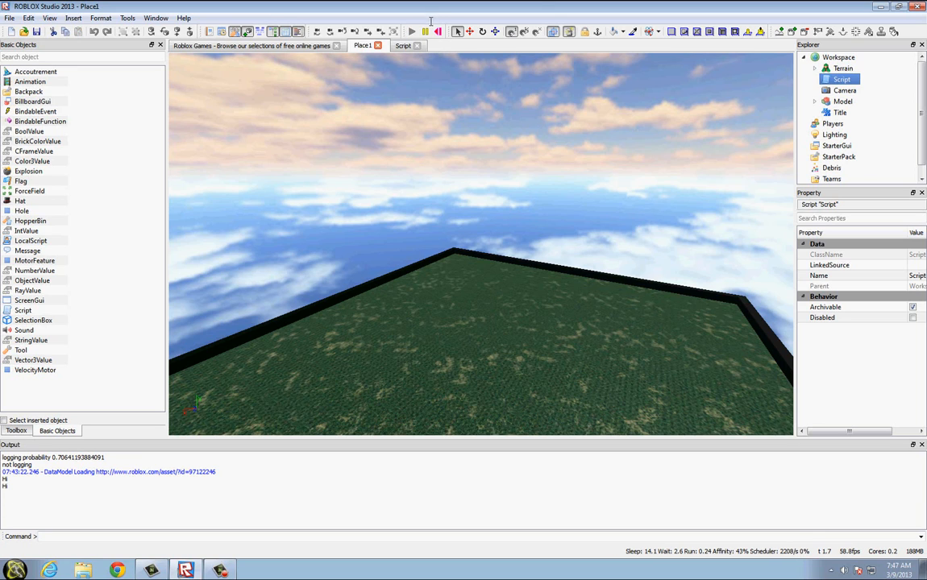
click(403, 45)
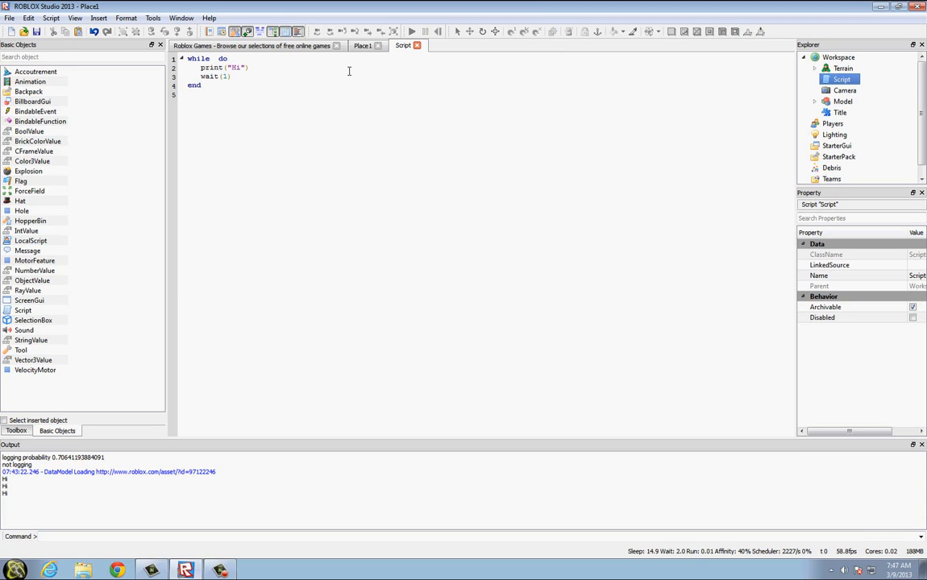
Step: Replace the loop condition with 2+2==4 and select it for testing
text(2)
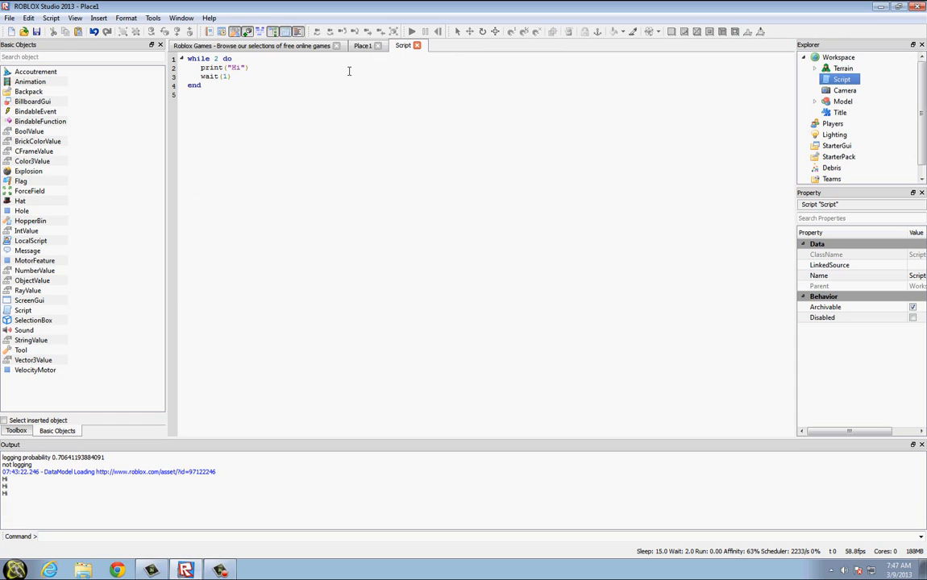
text(+2)
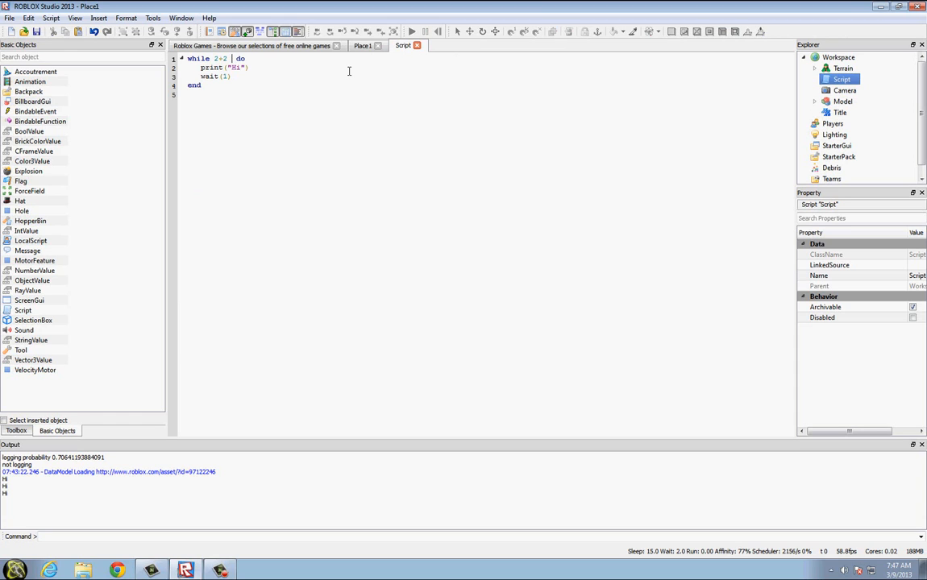
text(==4)
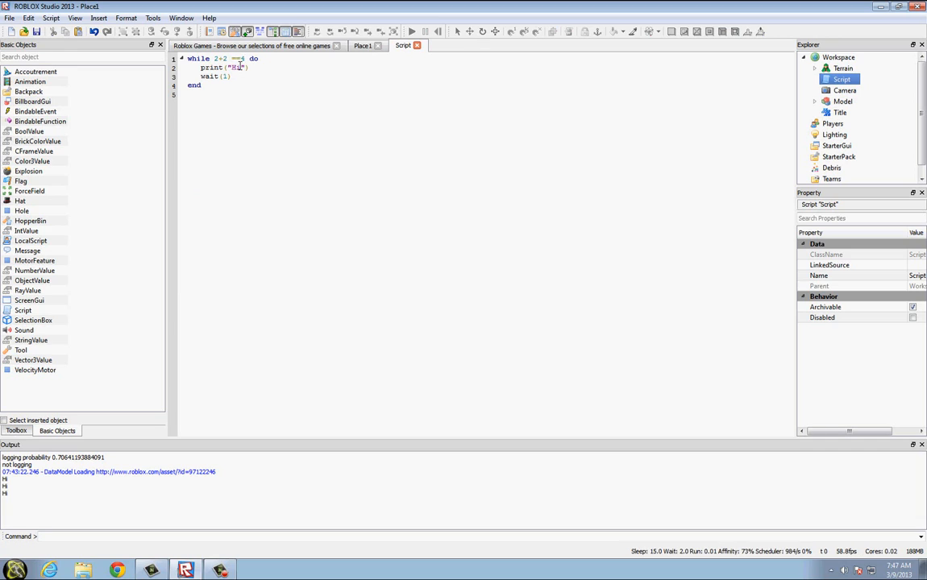
drag(200, 68, 229, 77)
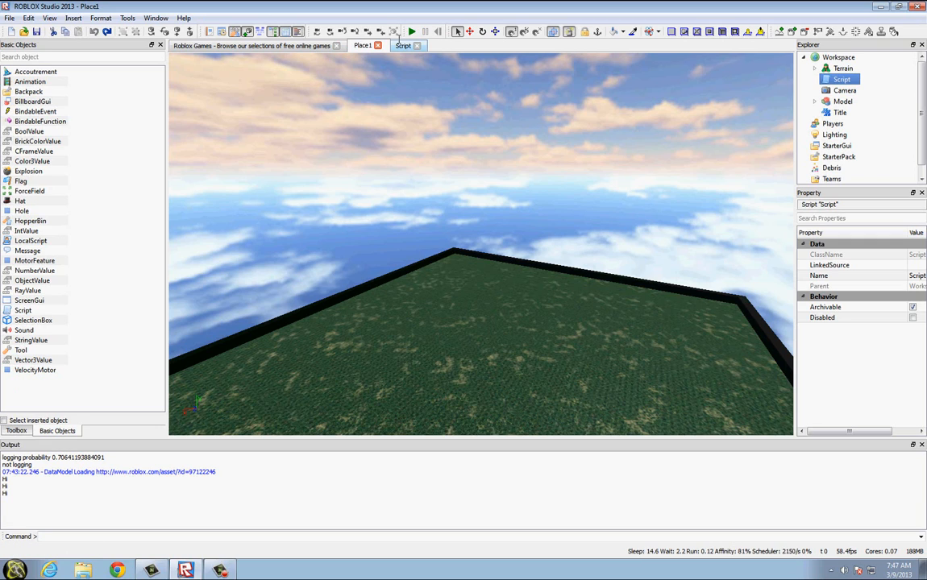
Step: Back in the script, restore the loop condition to true
click(403, 46)
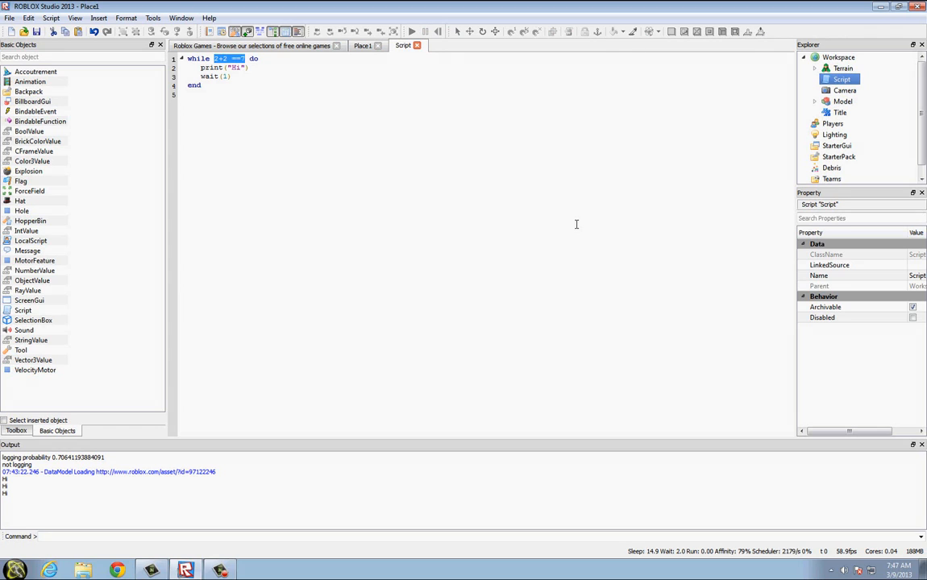
text(true)
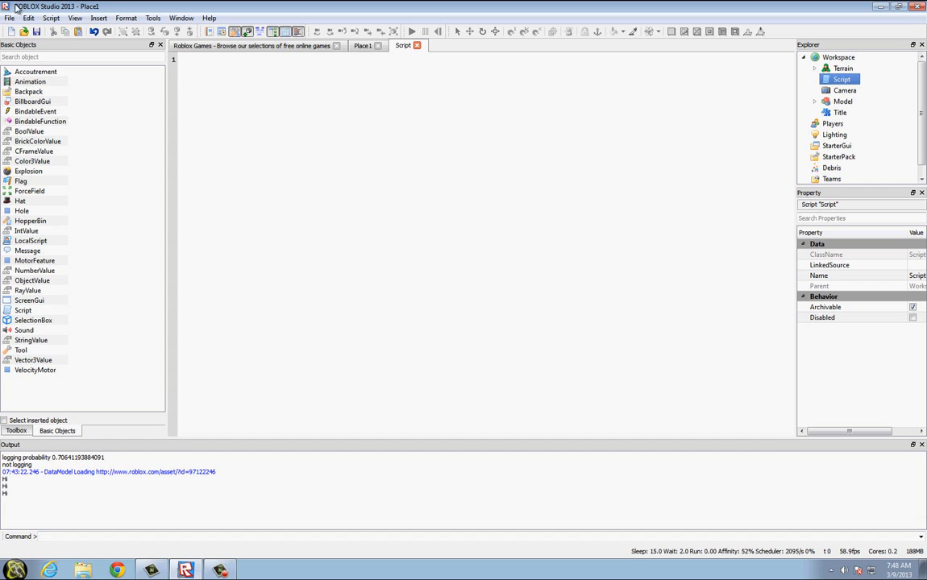
Step: Start the part's script with 'while true do' followed by 'script.Parent', and select the Part in the Explorer
click(360, 45)
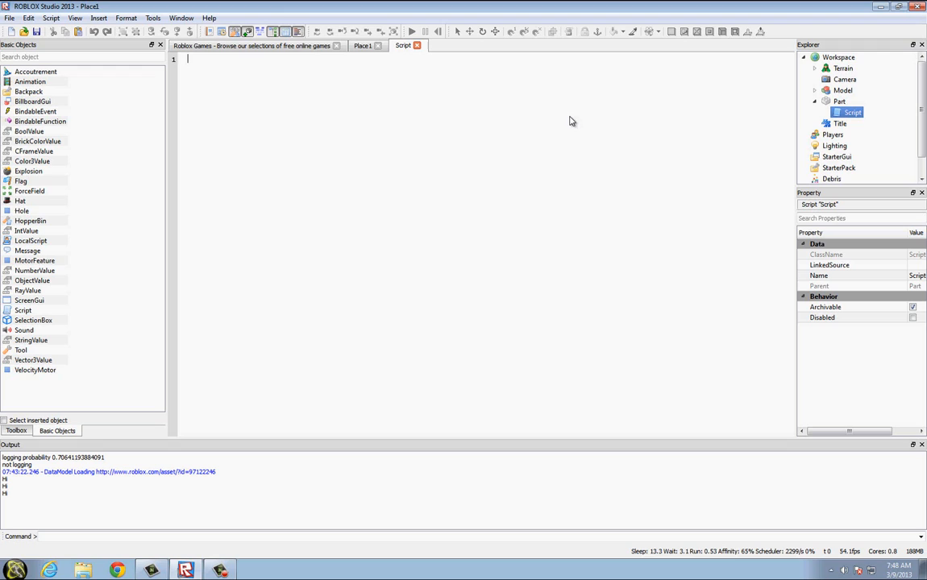
text(wh1)
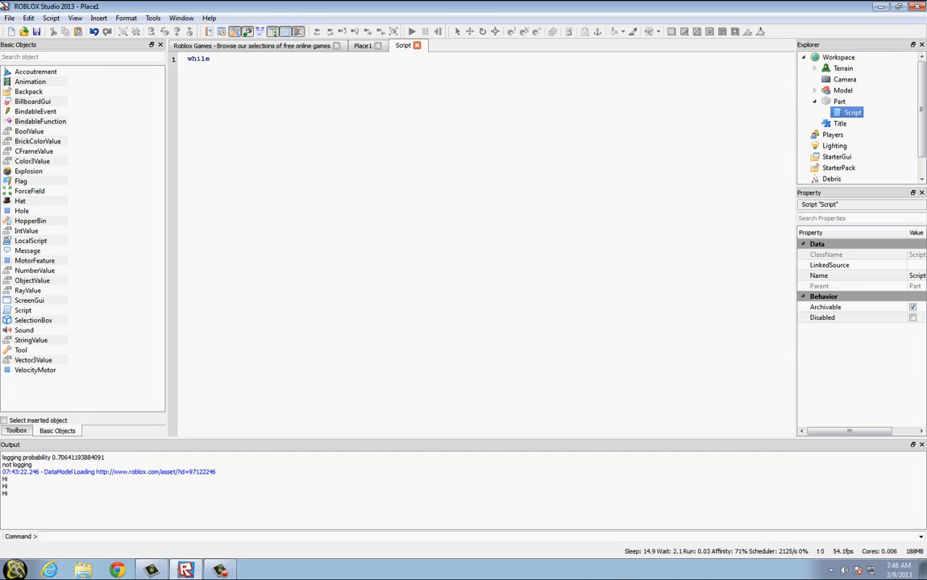
text(true do)
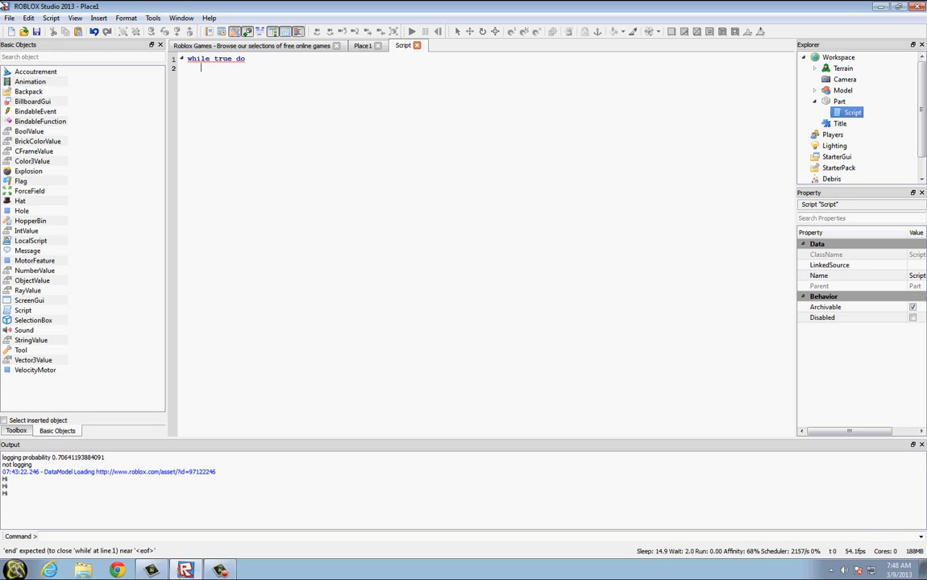
text(script.Parent)
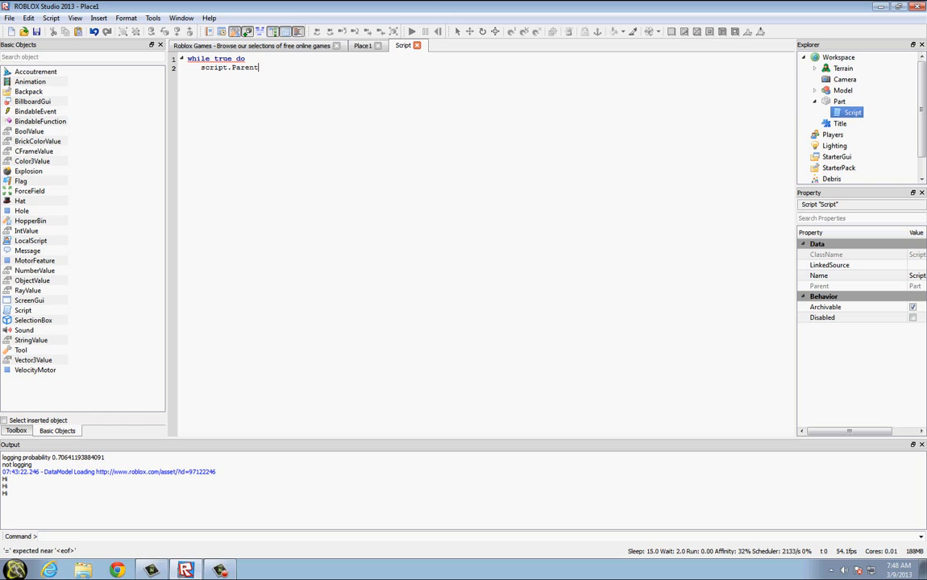
click(838, 58)
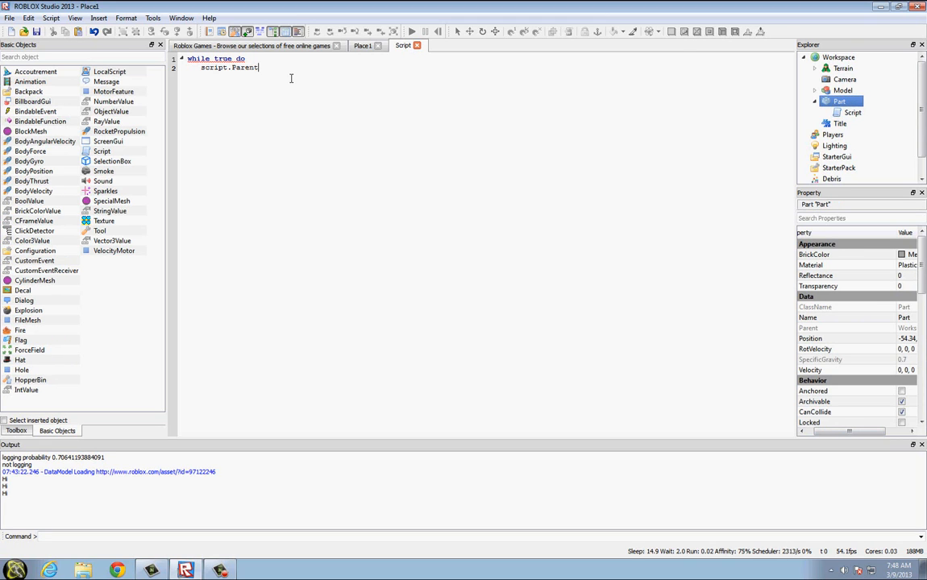
Step: Extend the line to script.Parent.Color = Color3.new(math.random())
text(.Color)
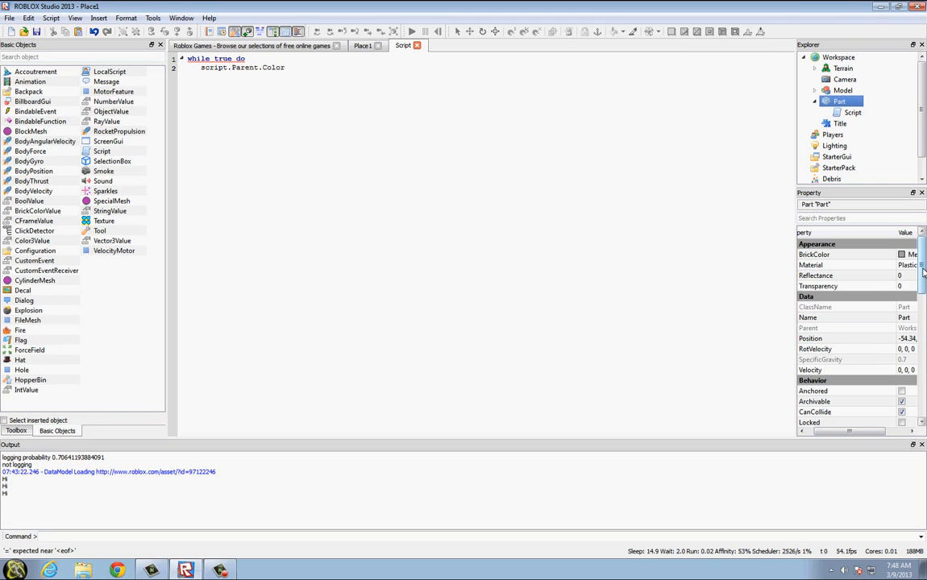
scroll(down, 3)
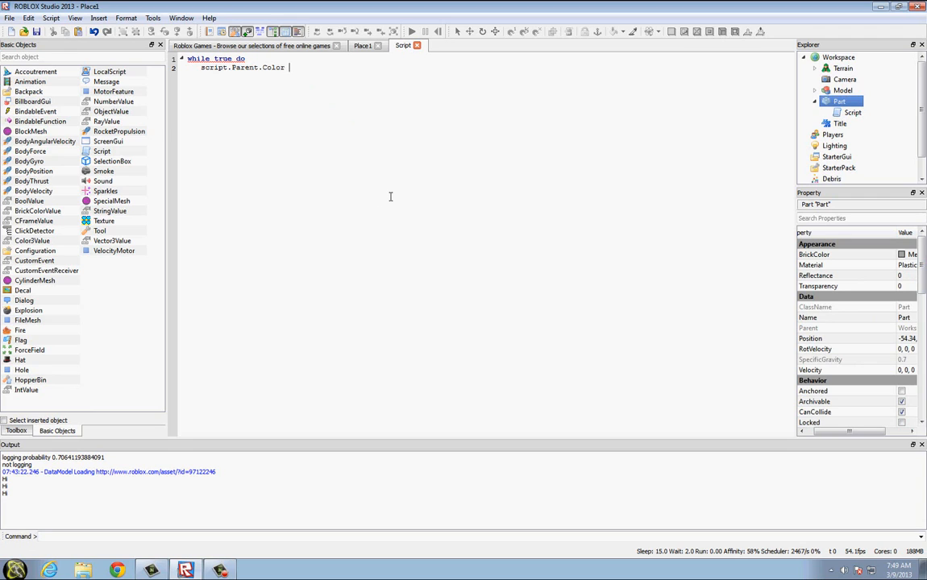
text(=)
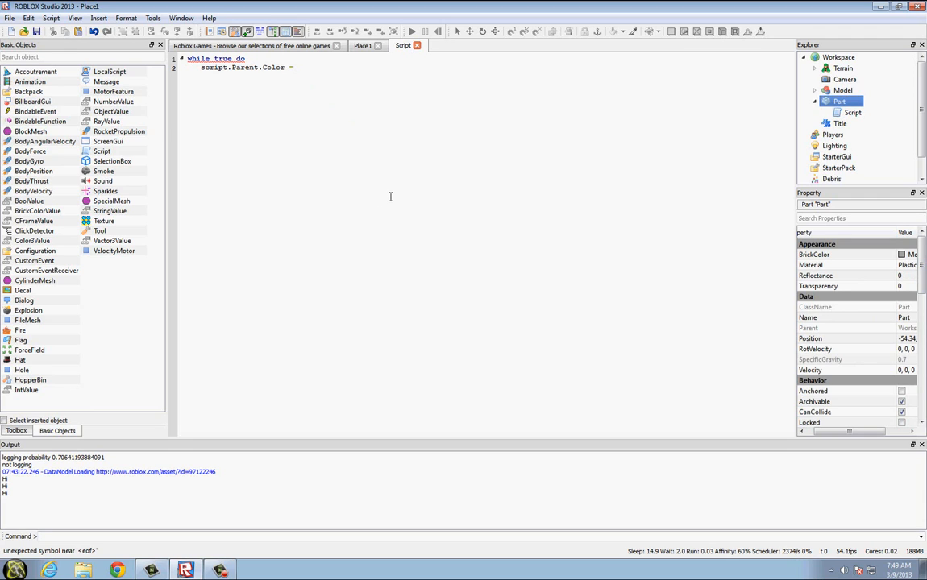
text(Color3.n)
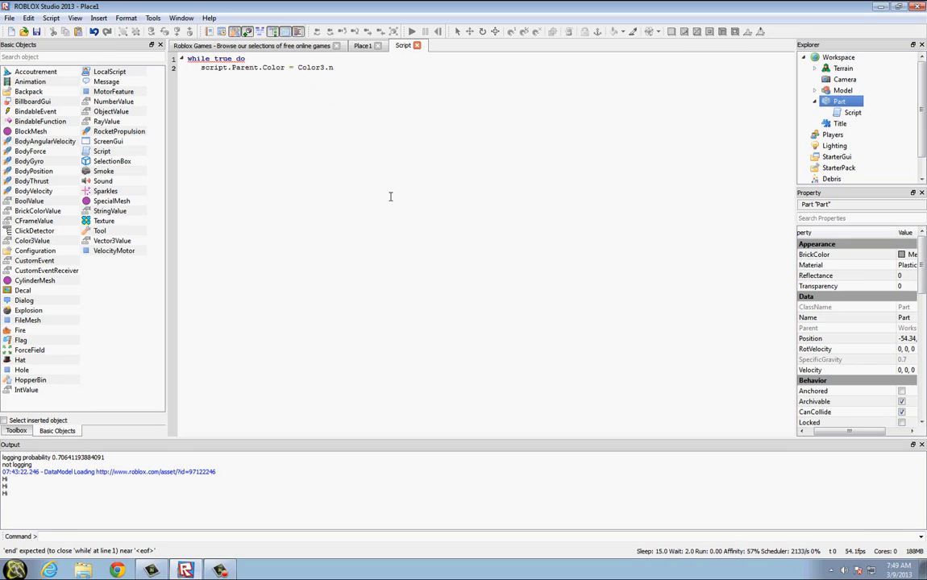
text(ew())
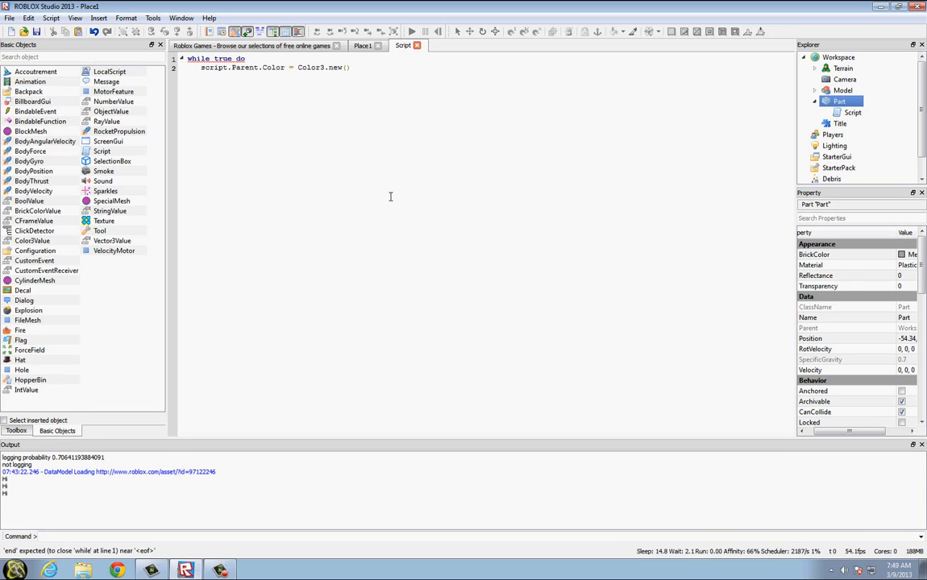
text(math.random()
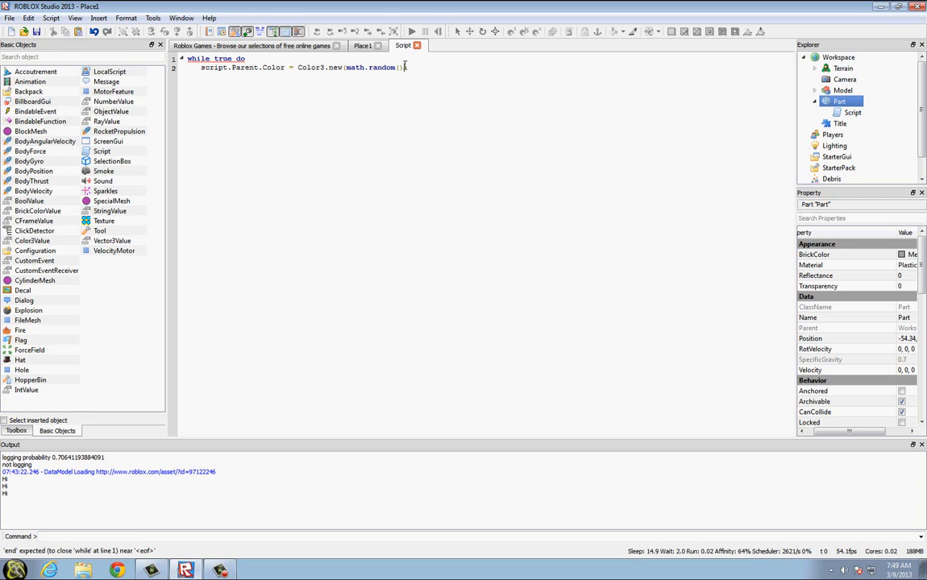
Step: Copy and paste math.random() to make three color components, then close the loop with end
right_click(373, 68)
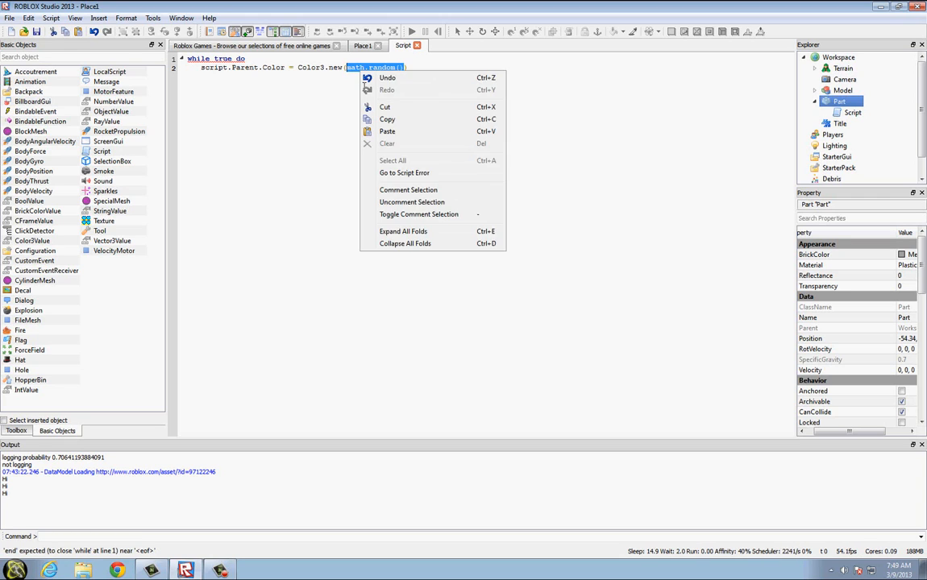
click(464, 71)
text(,)
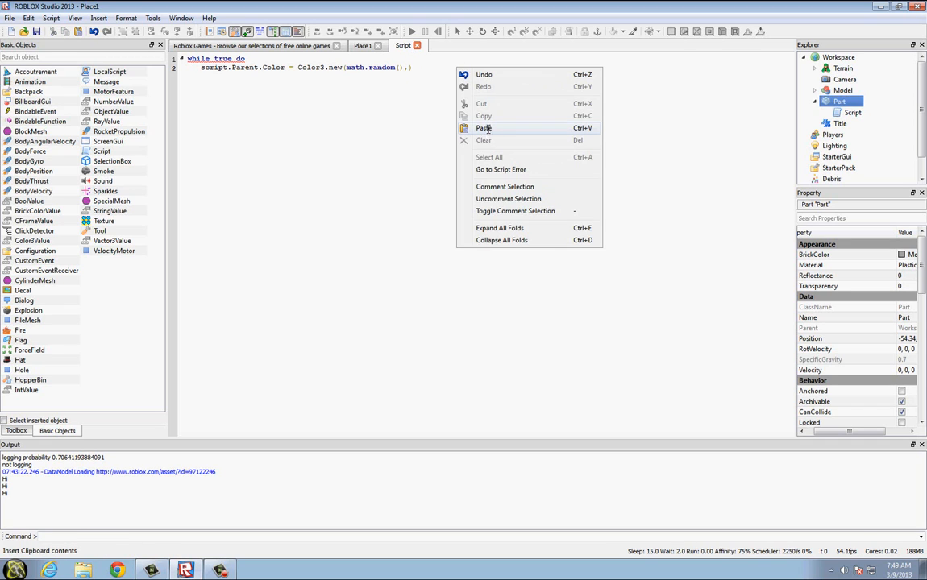
click(483, 129)
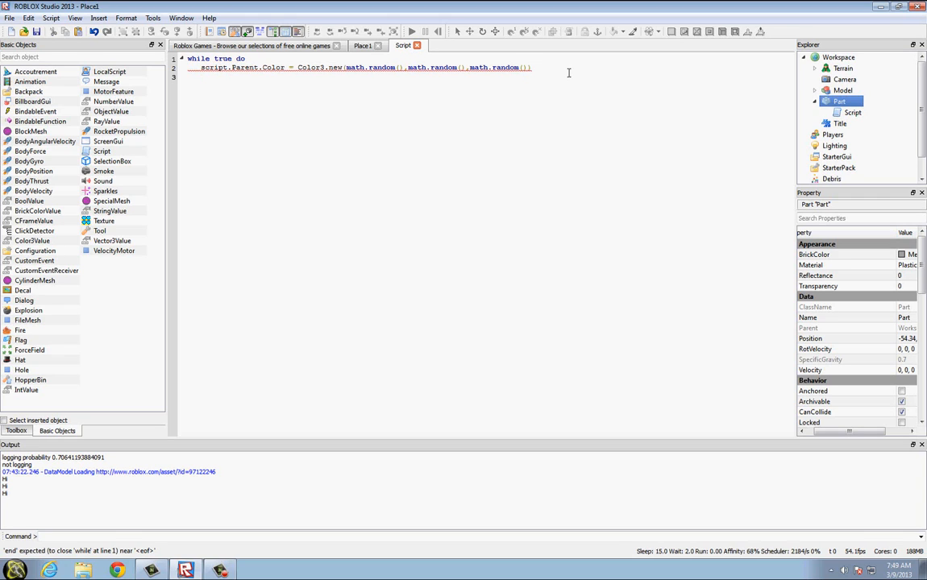
text(end)
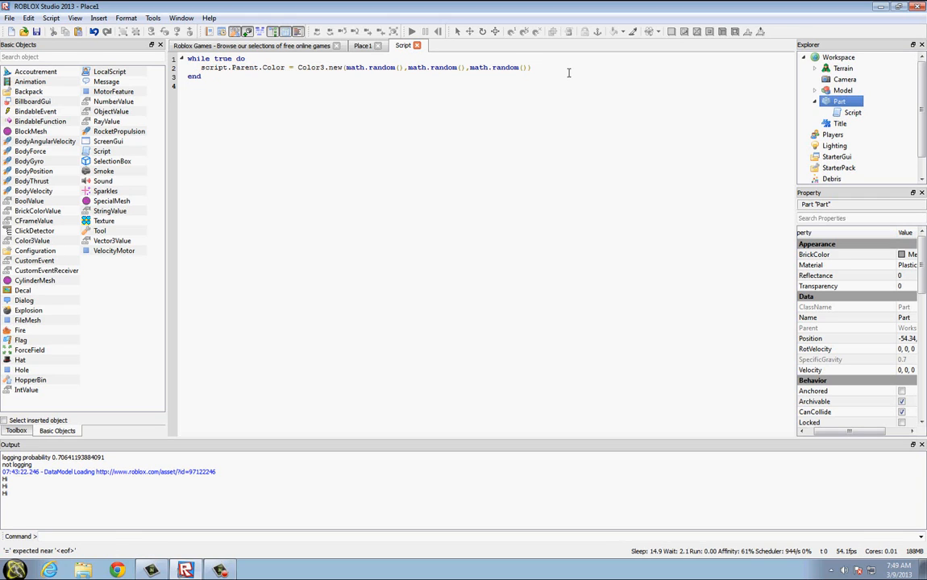
click(363, 45)
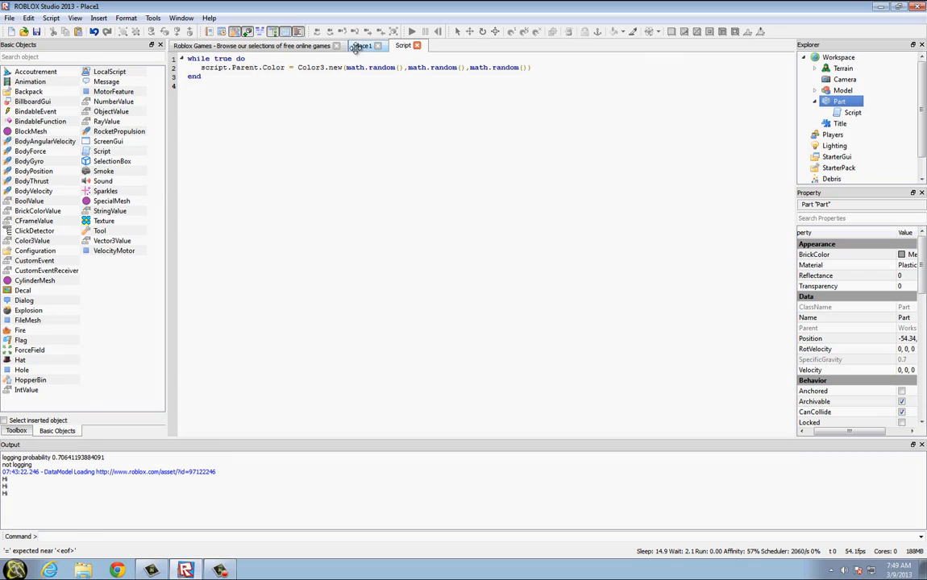
click(362, 45)
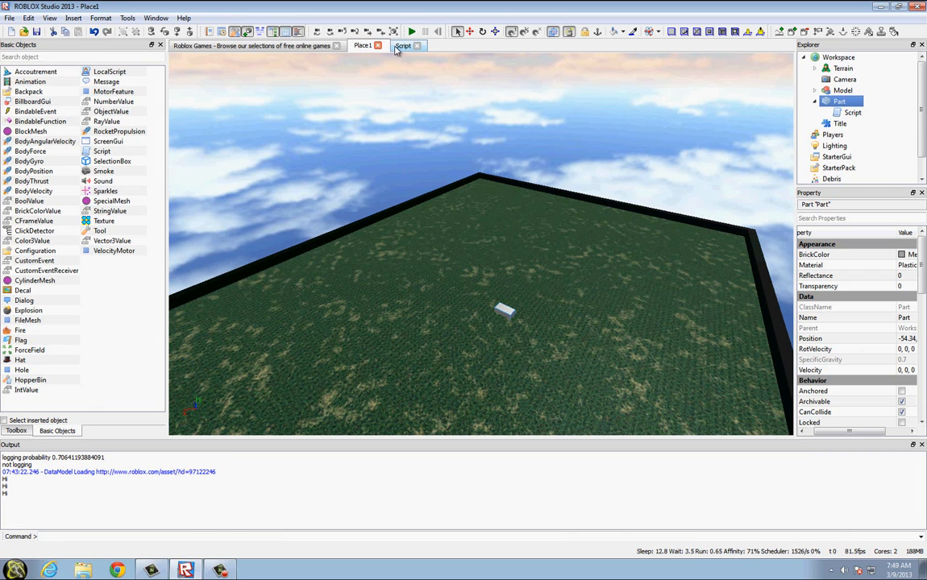
click(403, 46)
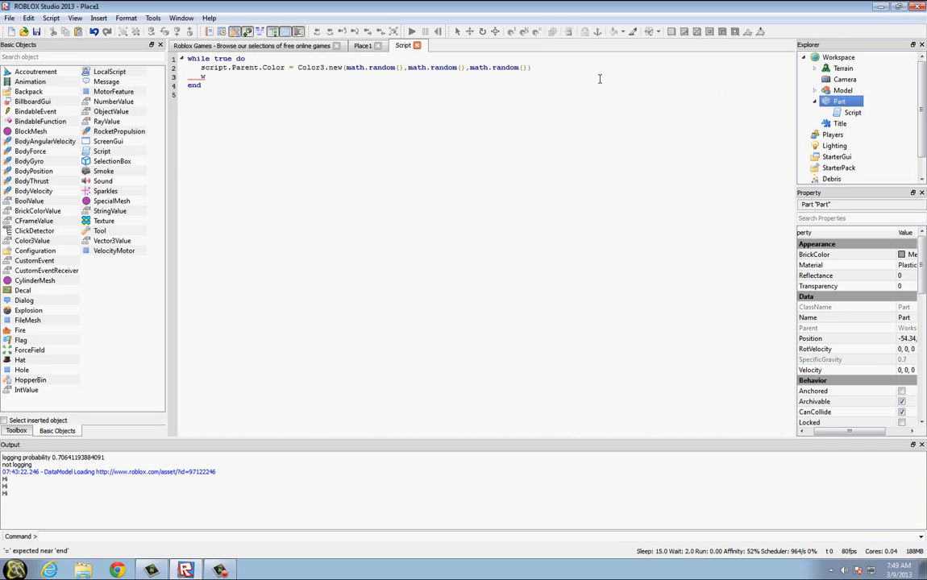
Step: Add wait() inside the while loop so the color changes at intervals
text(wait())
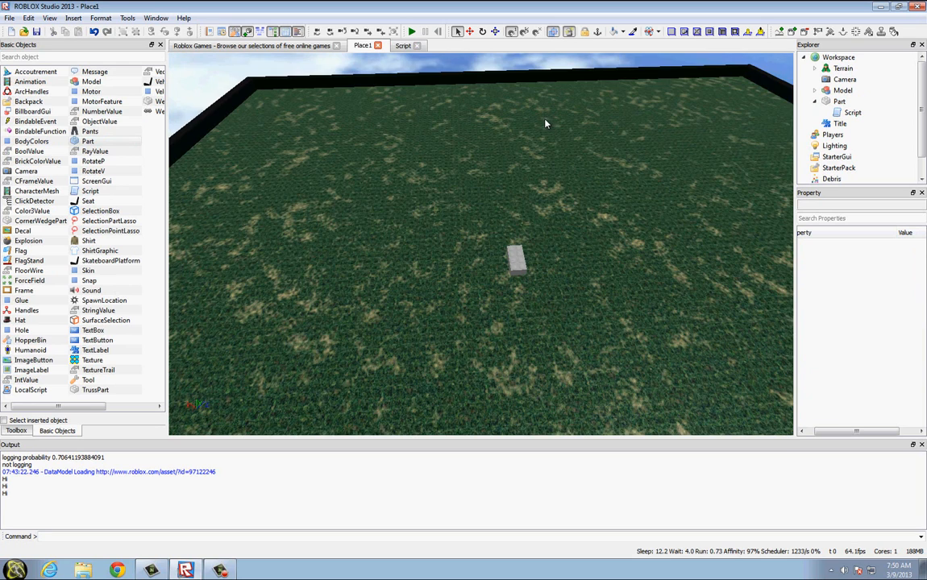
Step: Switch to the Roblox website profile page listing the Testing/Scripting Place
click(411, 32)
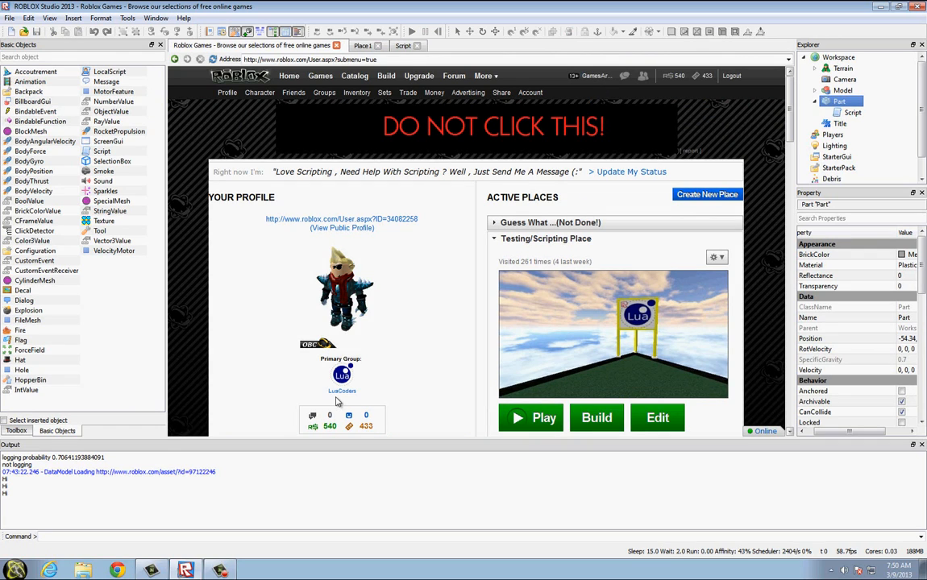
mouse_move(367, 385)
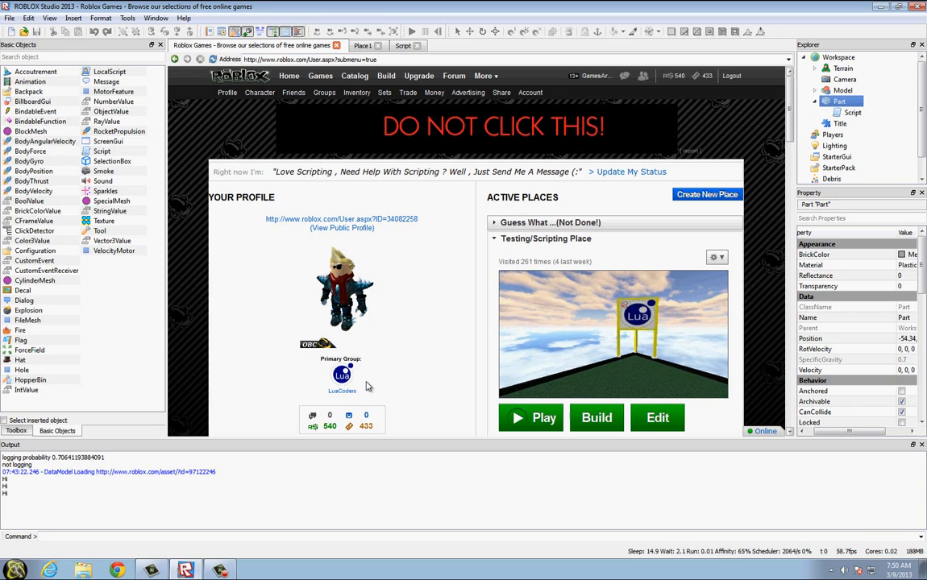
mouse_move(387, 392)
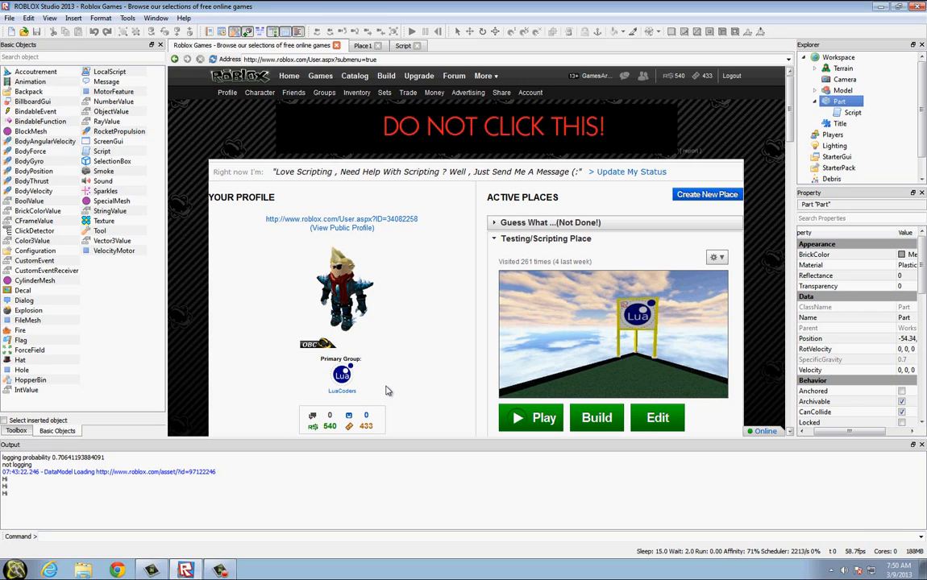